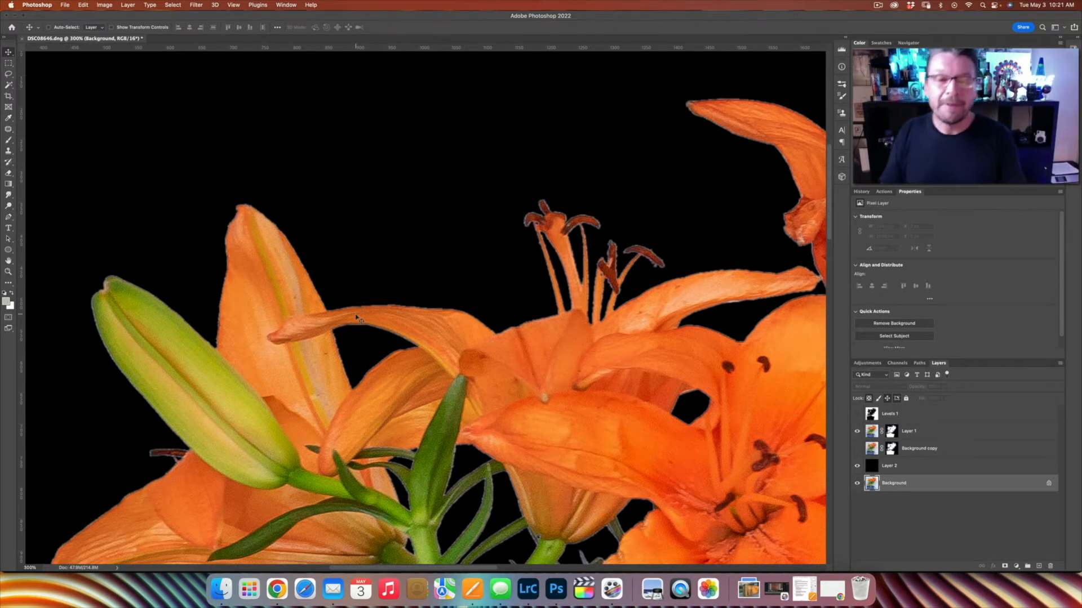
mouse_move(320, 282)
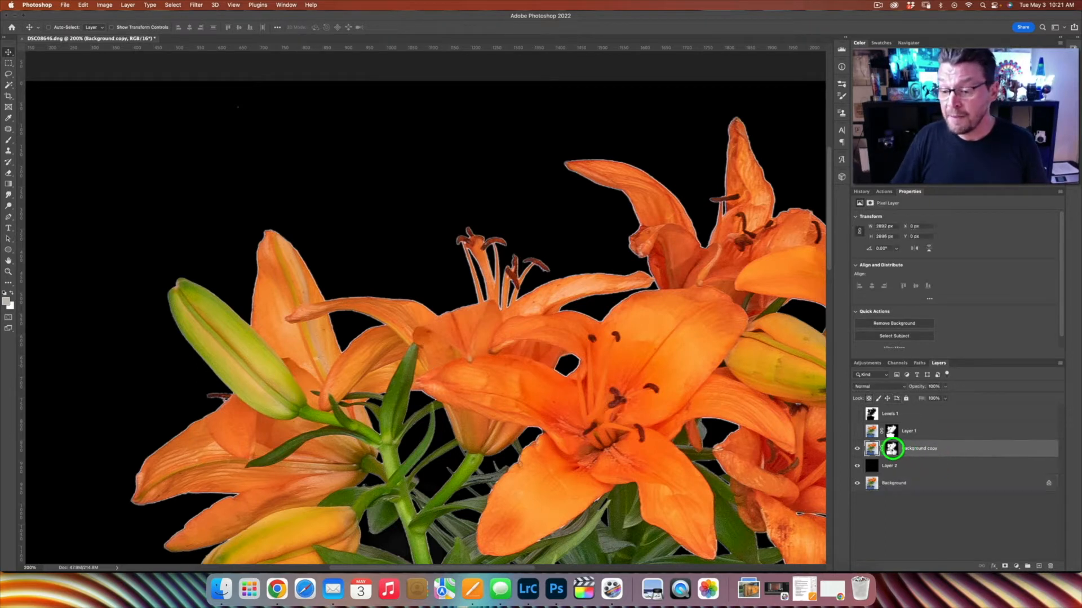
Load the Background copy layer mask as a selection and open the Select menu
left_click(891, 448)
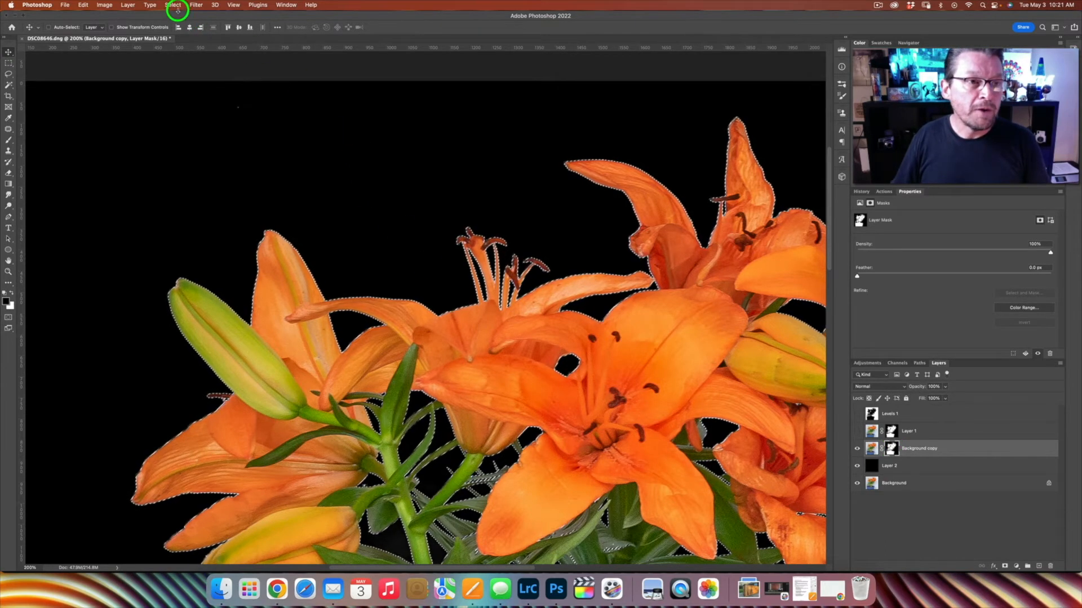
left_click(172, 5)
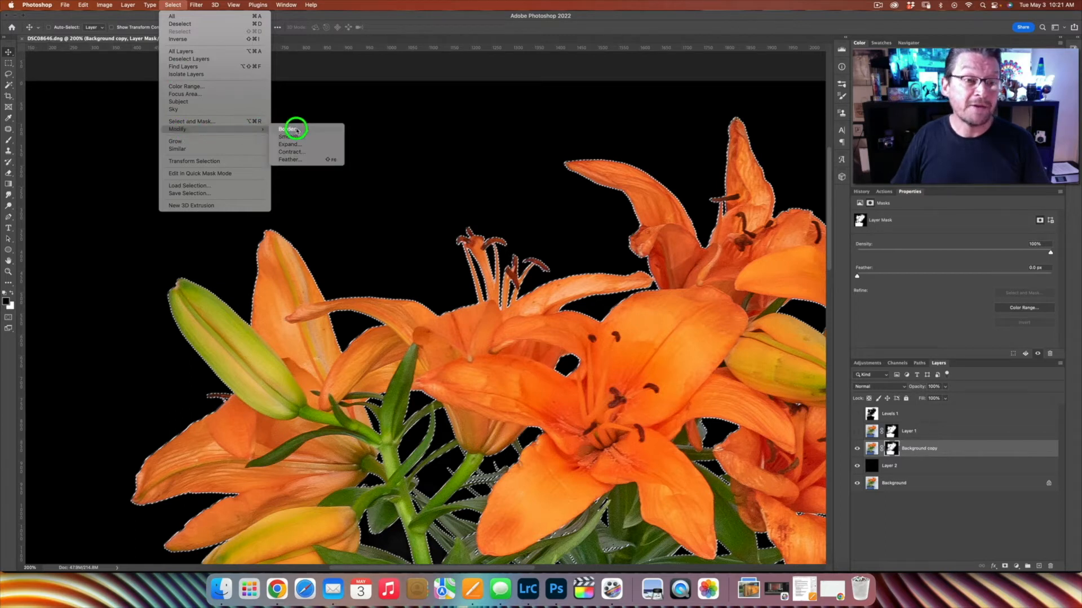
Contract the lily selection by a few pixels and switch to the Brush tool
left_click(291, 152)
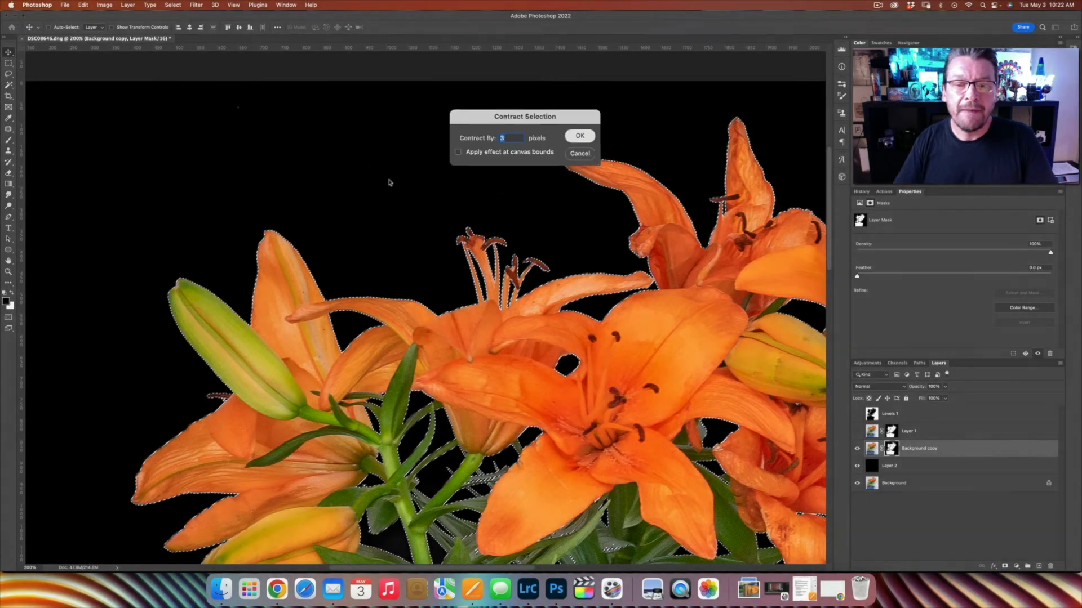
left_click(578, 135)
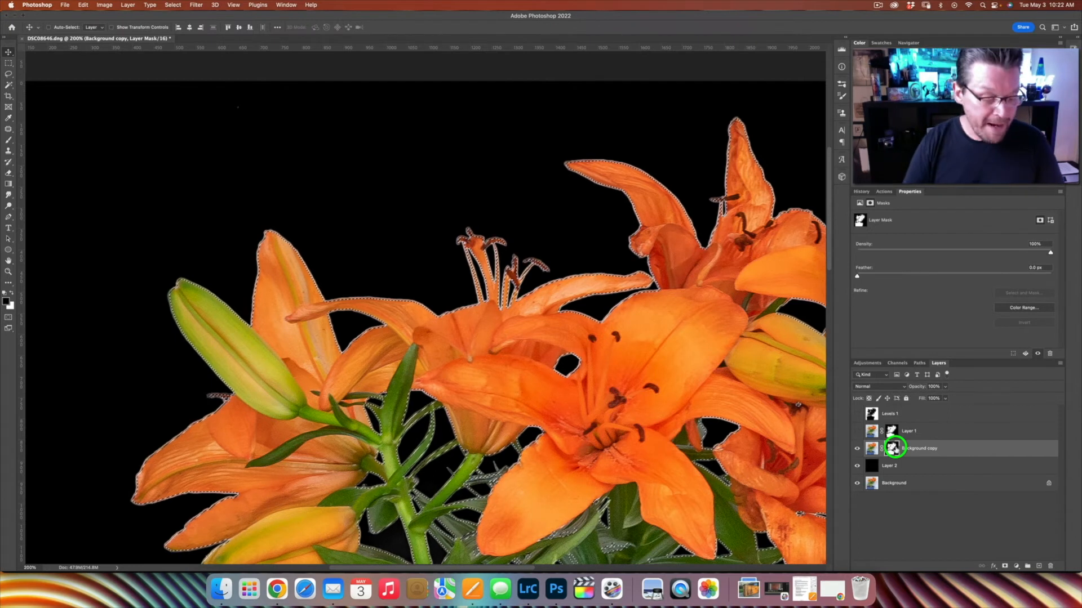
key("b")
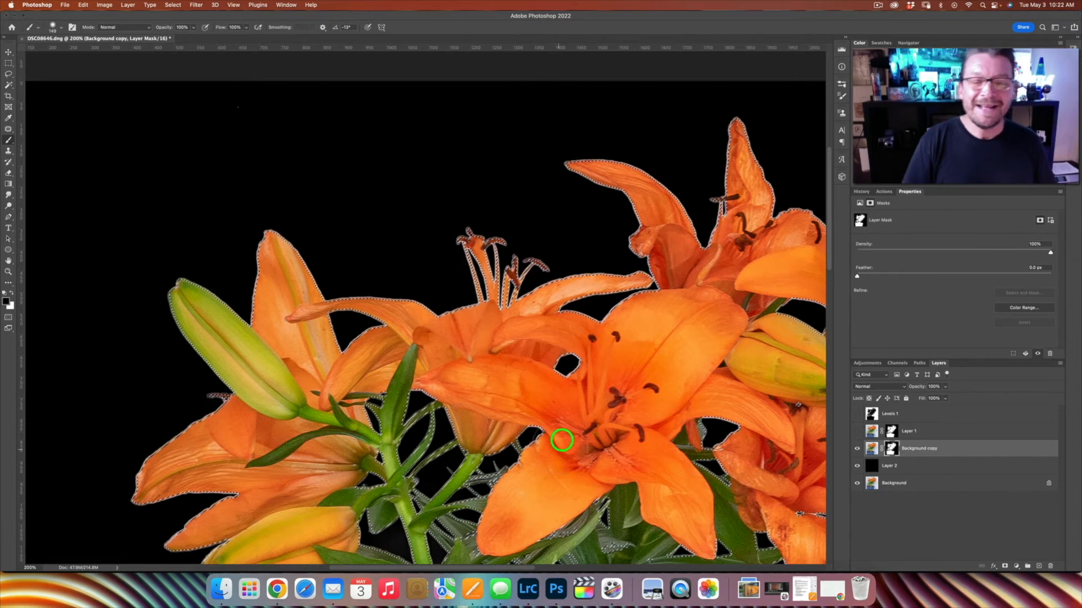
mouse_move(522, 406)
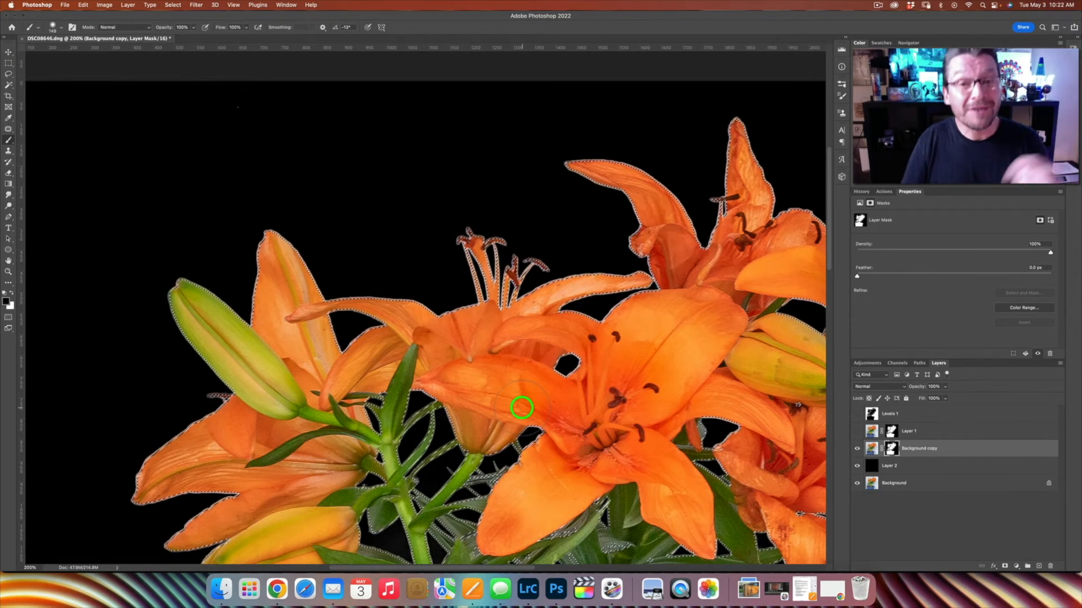
Invert the contracted selection to isolate the lily edge fringe
key("cmd+i")
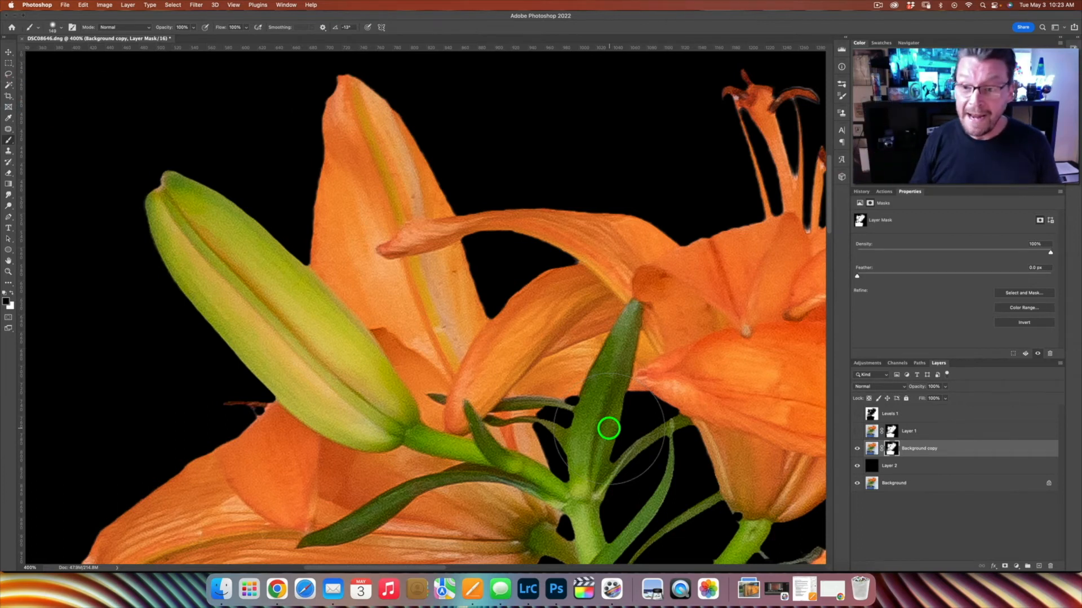
mouse_move(786, 224)
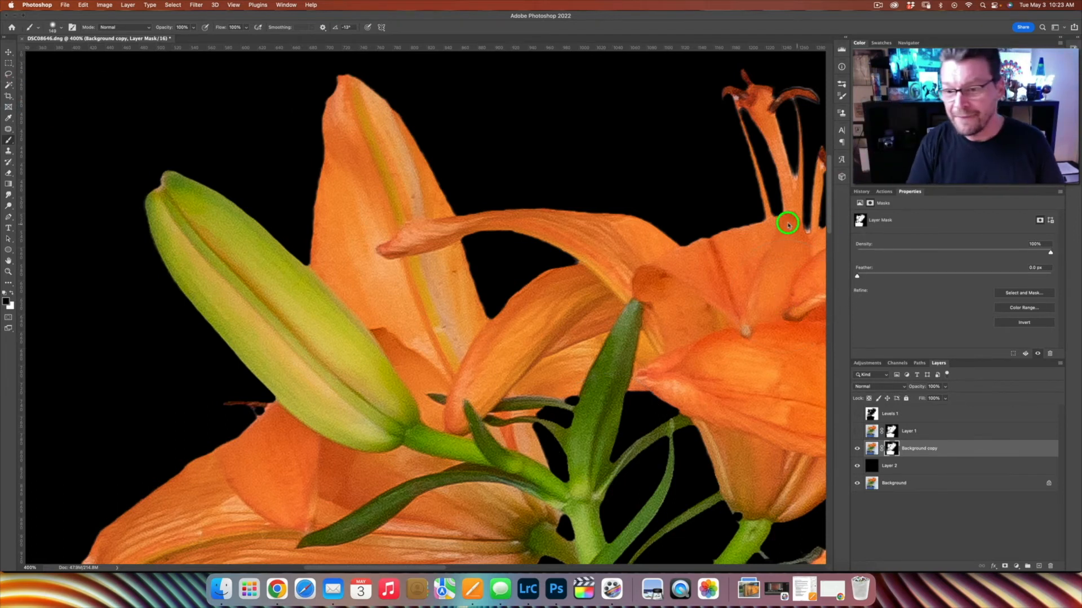
left_click(9, 52)
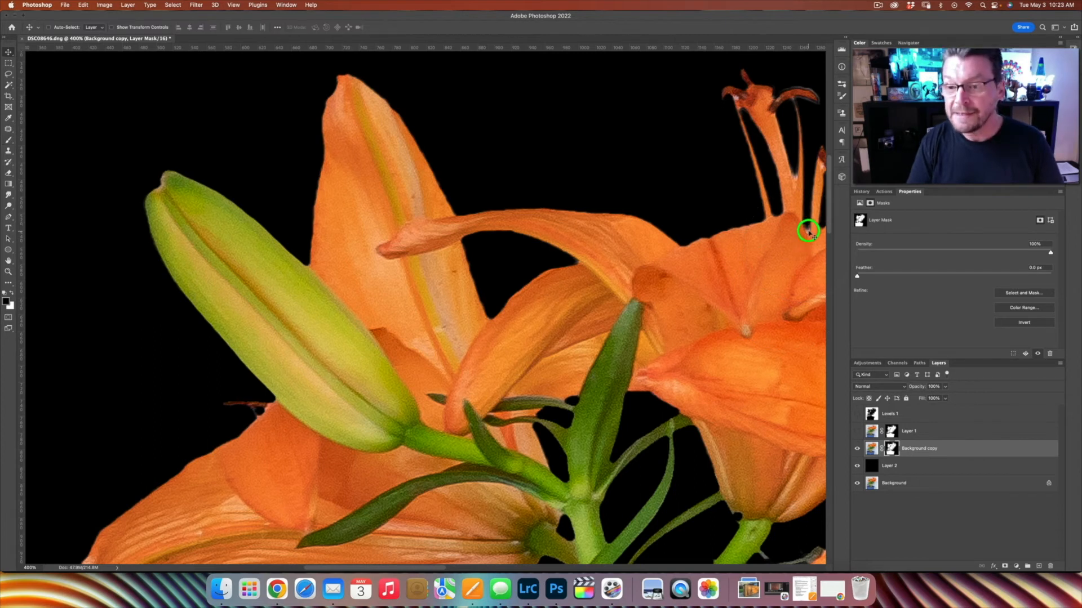
mouse_move(666, 239)
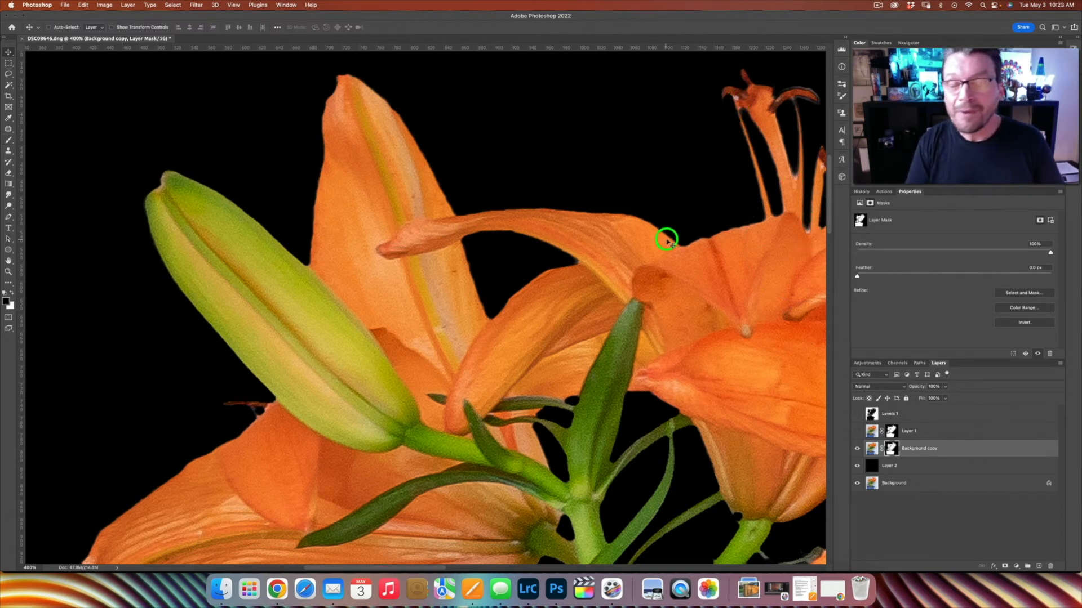
mouse_move(810, 229)
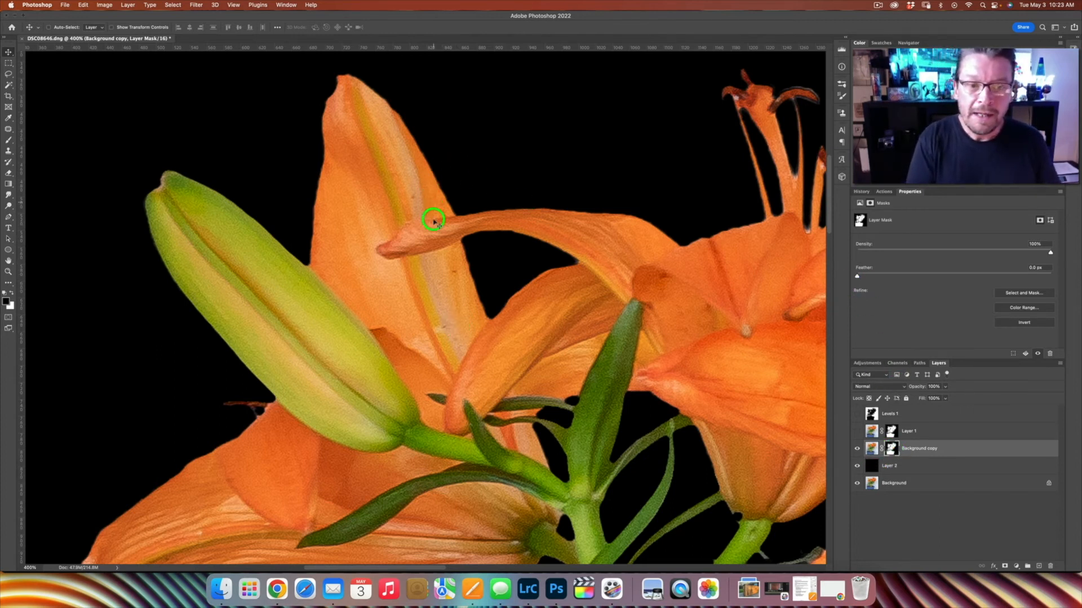
mouse_move(862, 281)
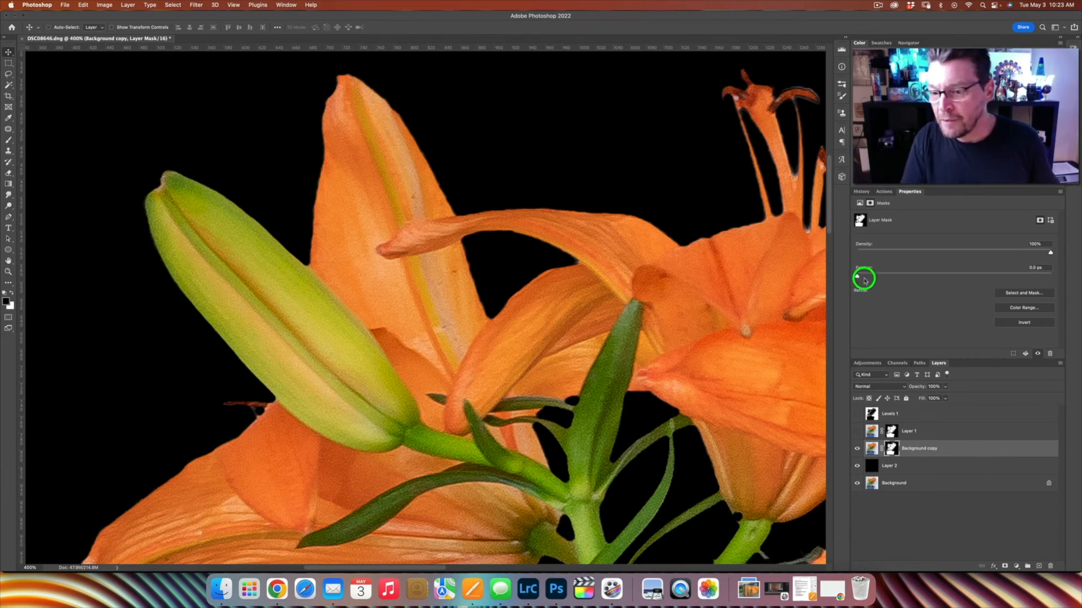
Set the Background copy mask Feather to 0.7 px in Properties
left_click_drag(872, 274, 865, 274)
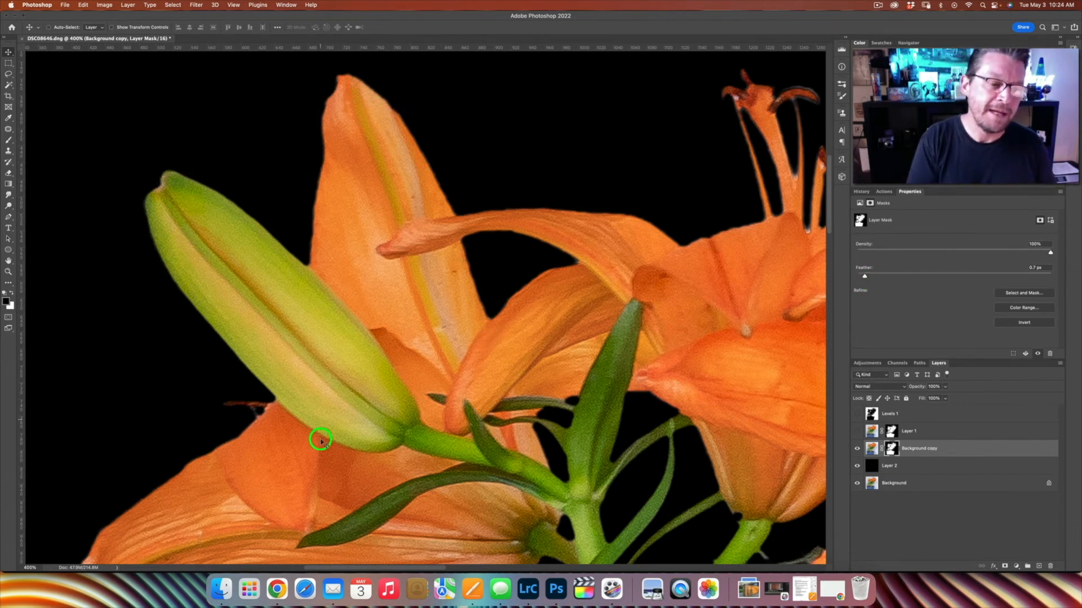
mouse_move(702, 421)
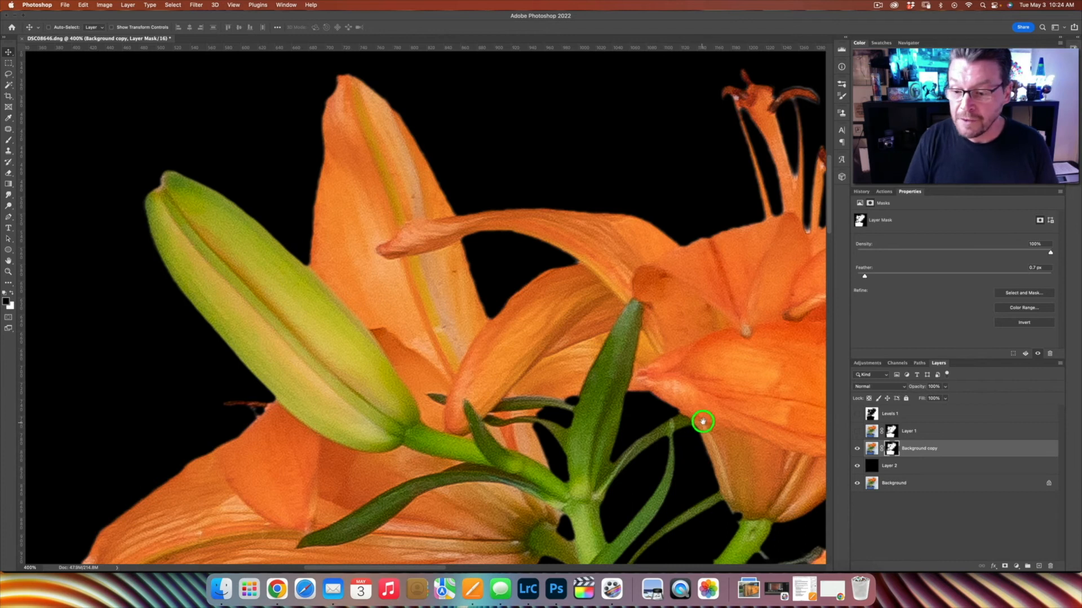